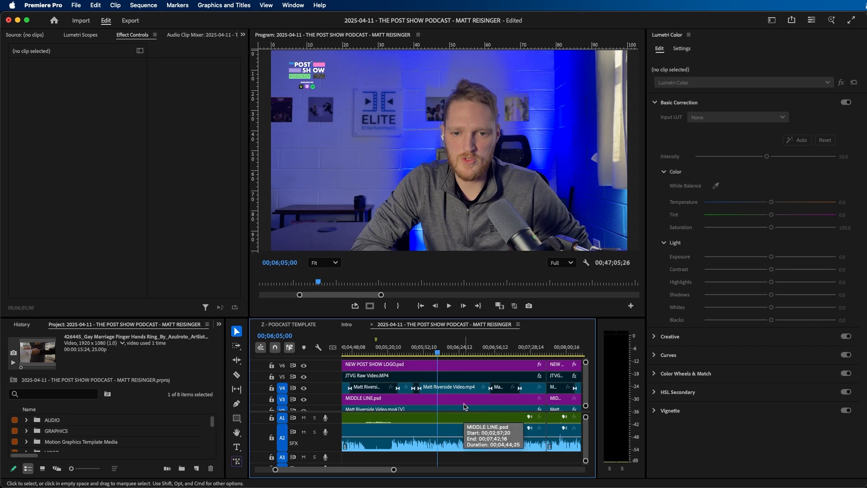
pyautogui.moveTo(437, 384)
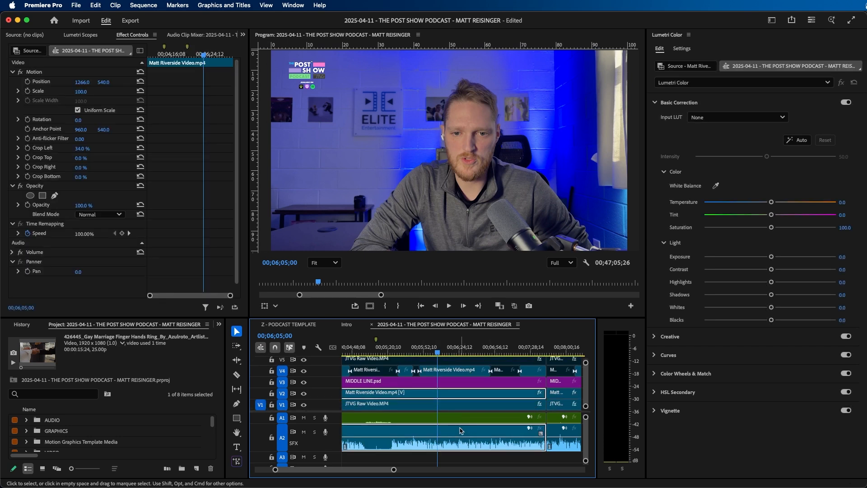
pyautogui.moveTo(457, 442)
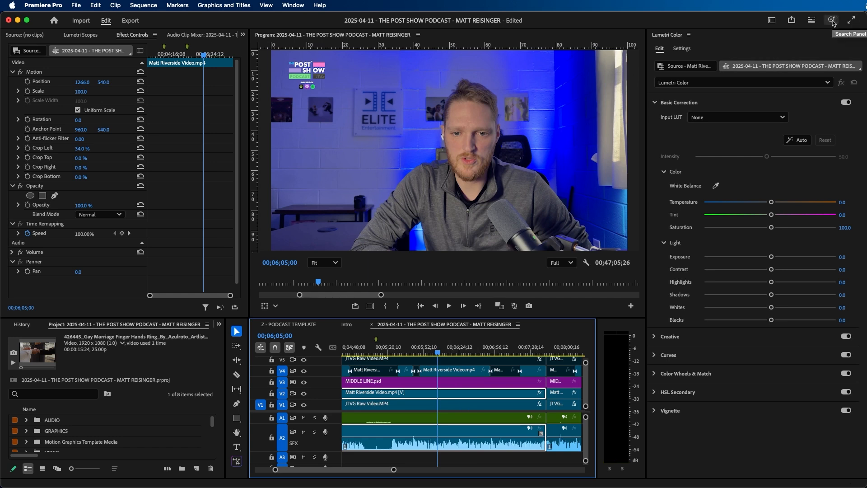
# Search for 'video editing timeline' in the Search panel and load one visual result in the Source Monitor.
pyautogui.click(831, 21)
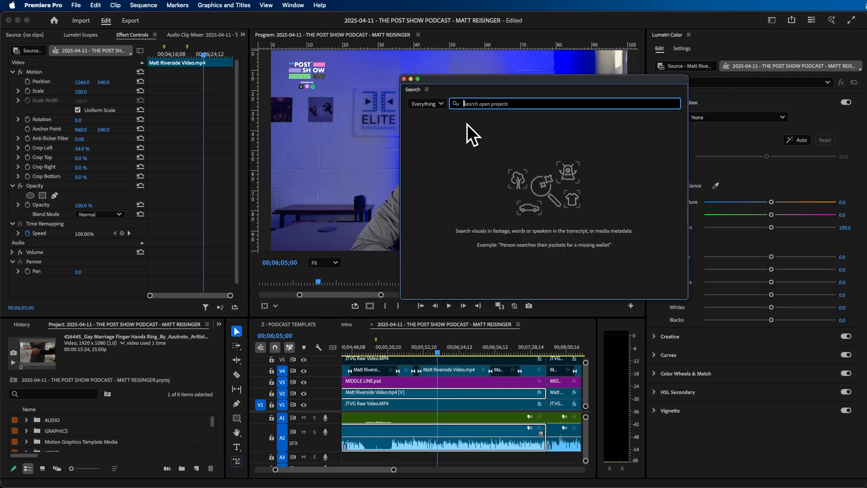
pyautogui.moveTo(442, 138)
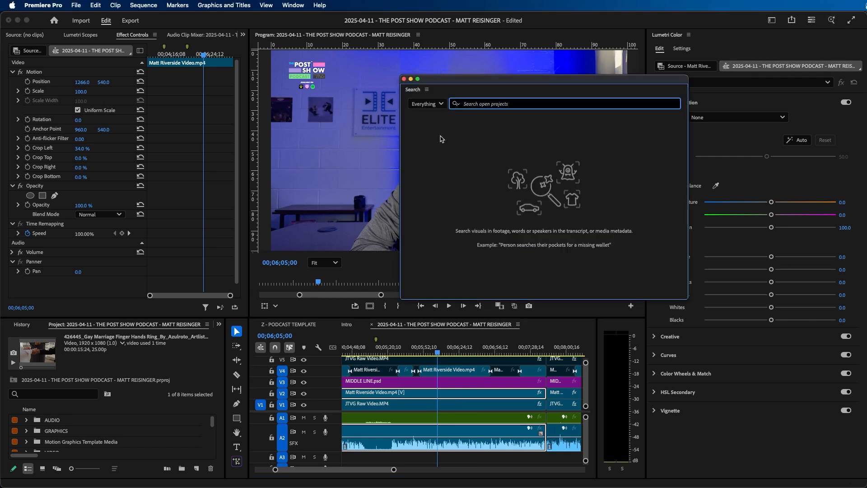
pyautogui.moveTo(475, 142)
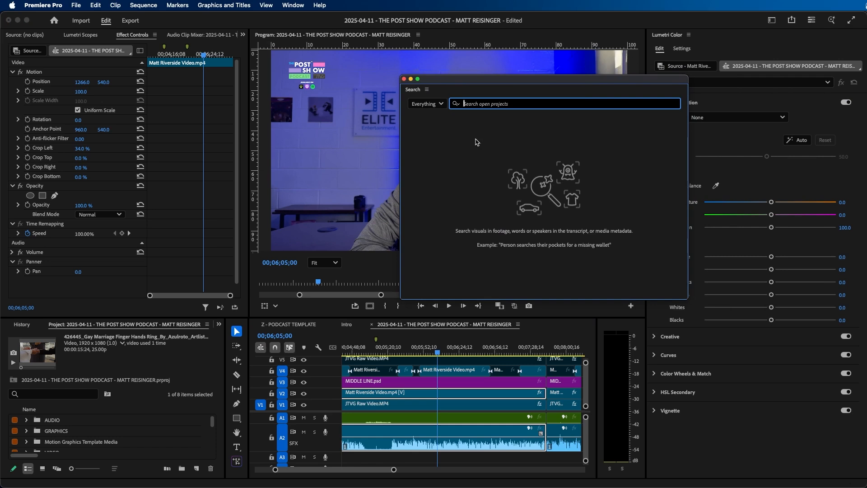
pyautogui.moveTo(486, 132)
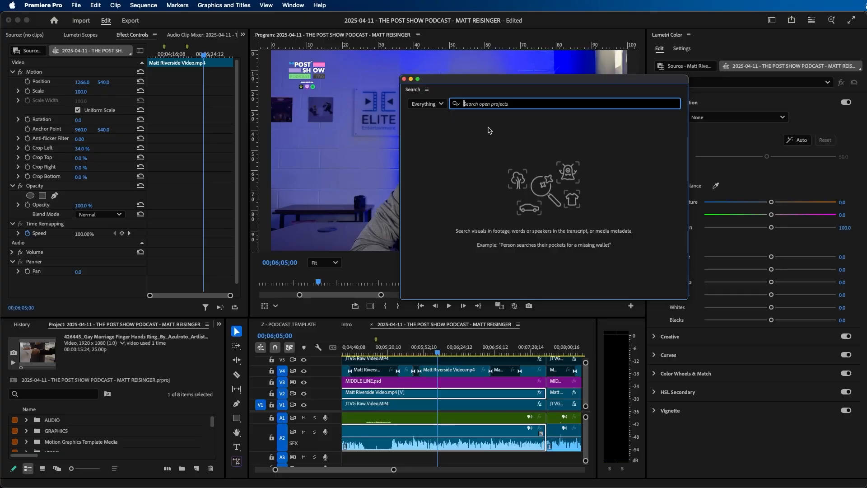
pyautogui.write('vid')
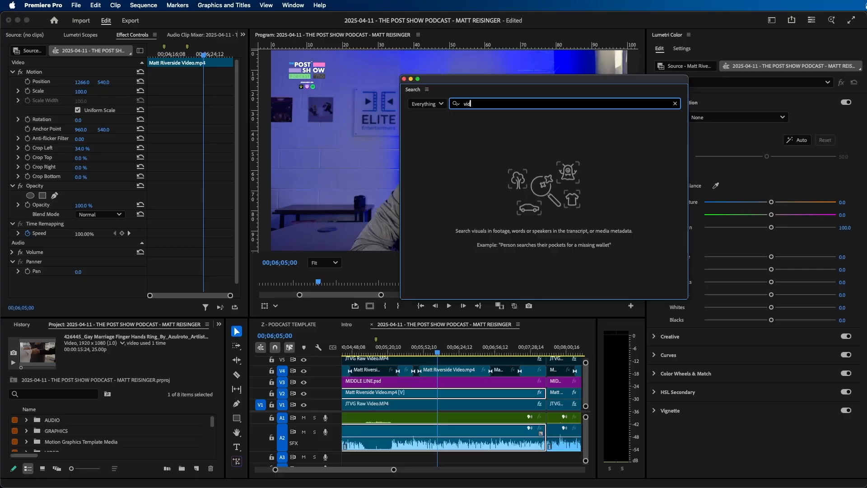
pyautogui.write('video editing timeline')
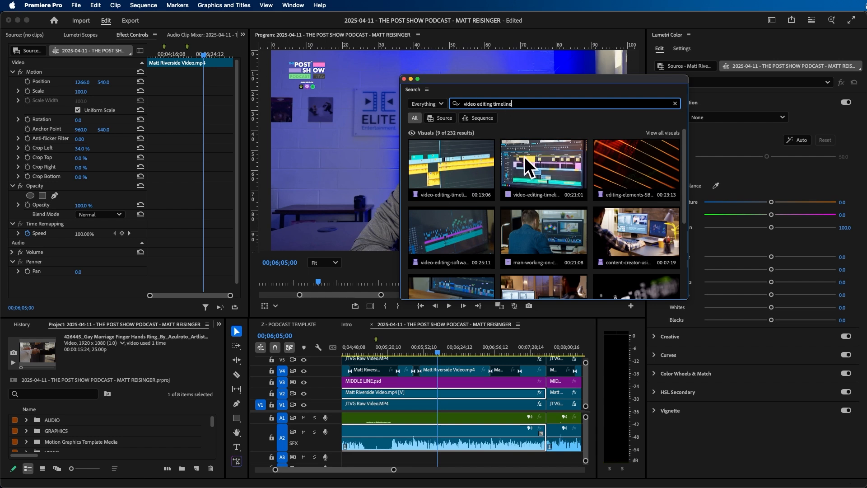
pyautogui.doubleClick(450, 236)
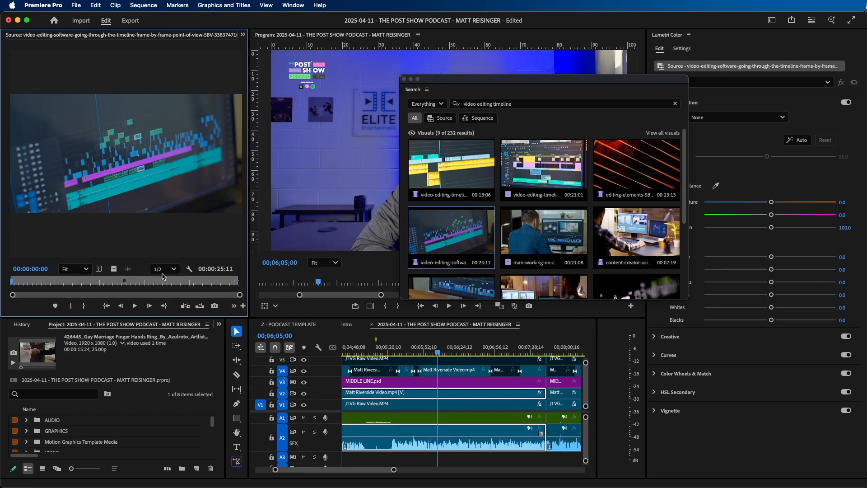
pyautogui.moveTo(433, 379)
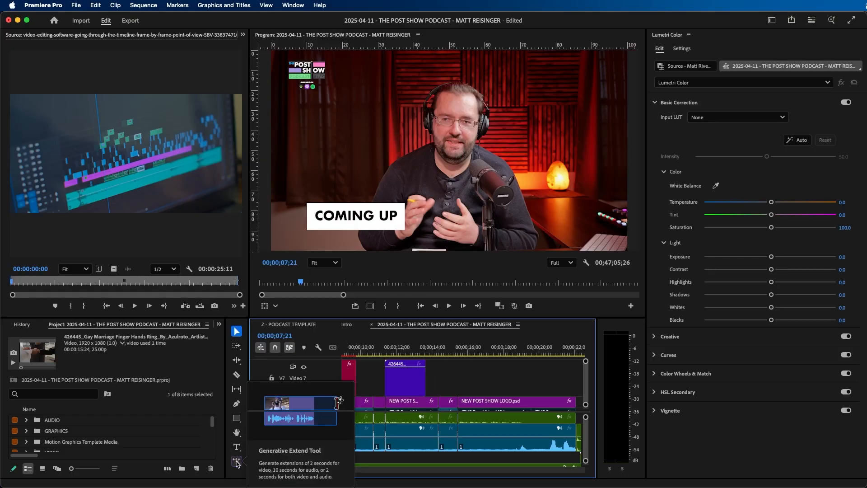
# Extend the ring-exchange clip on V7 with Generative Extend and play the generated portion.
pyautogui.click(236, 461)
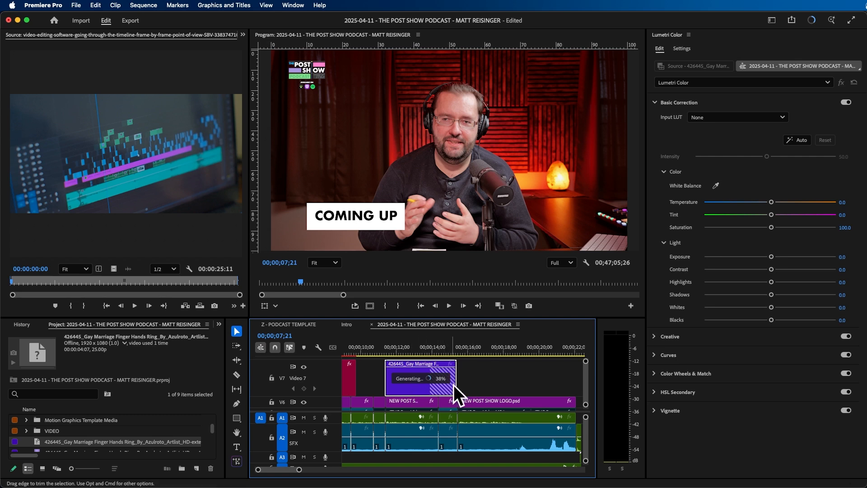
pyautogui.moveTo(467, 376)
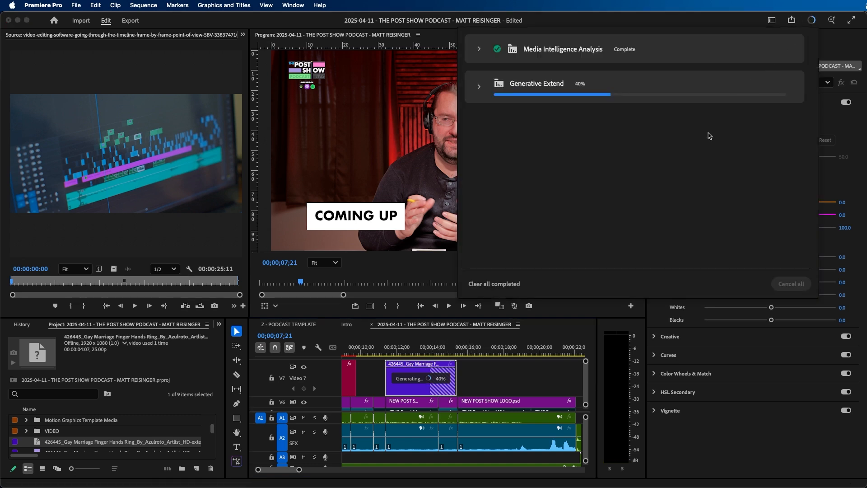
pyautogui.moveTo(532, 118)
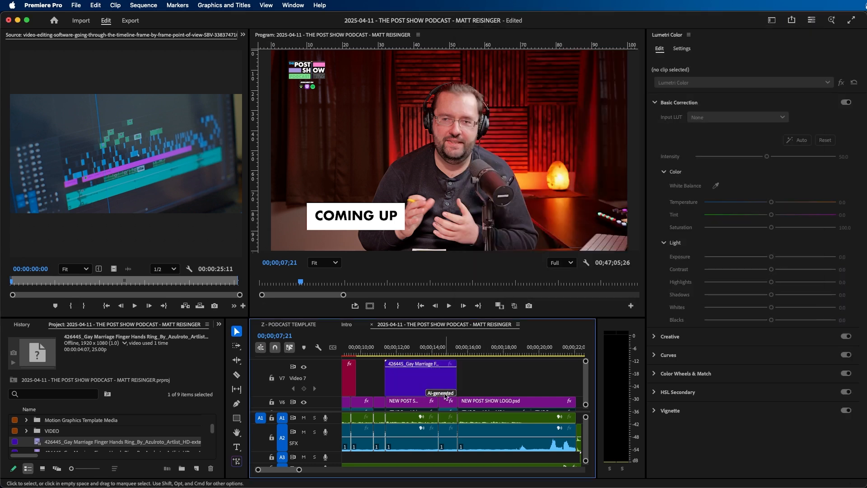
pyautogui.click(423, 338)
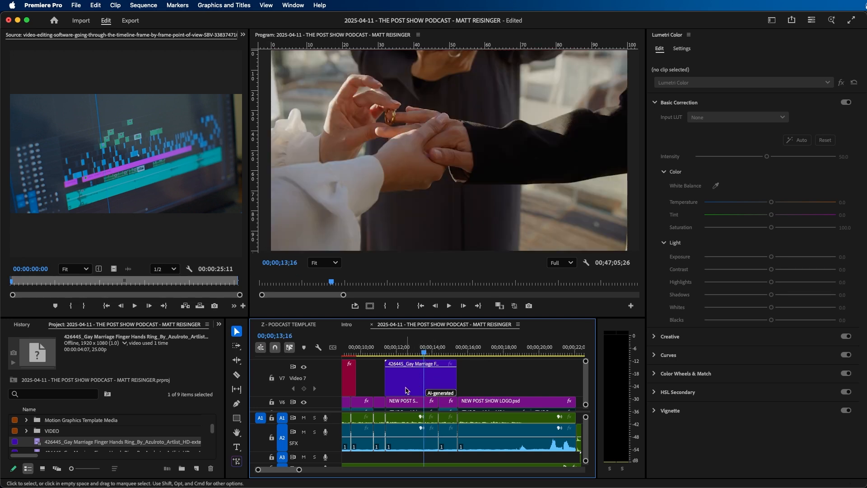
pyautogui.moveTo(493, 381)
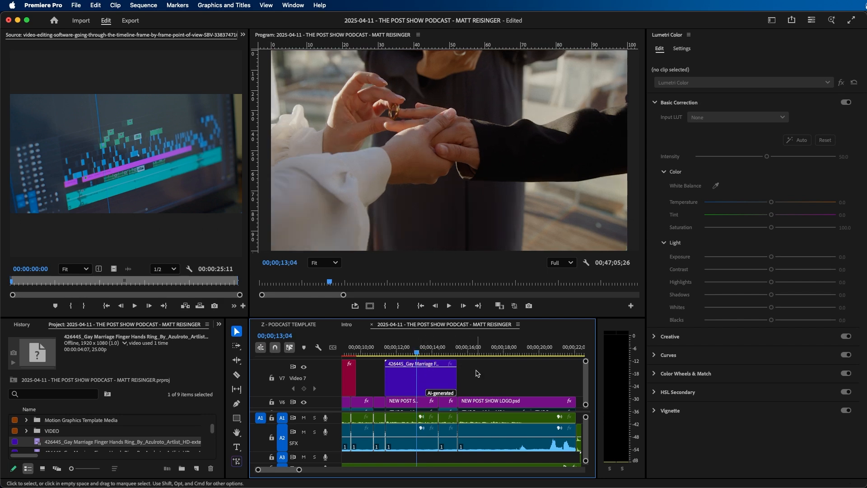
pyautogui.click(448, 305)
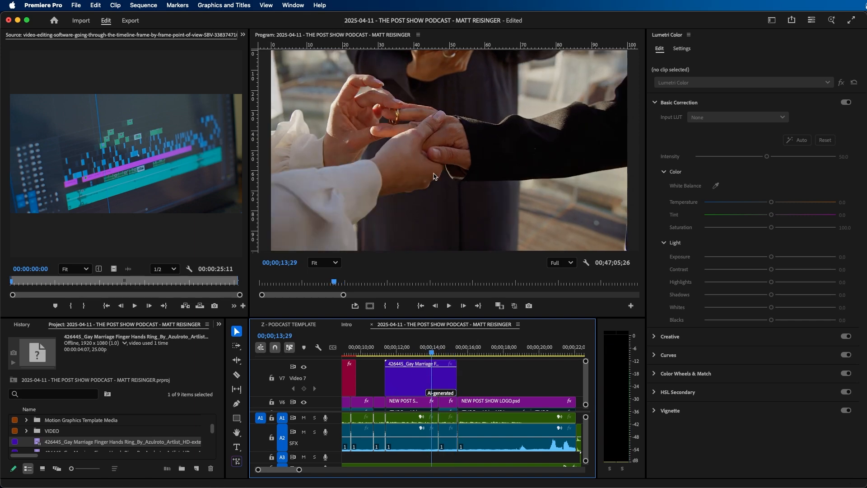
# Switch to the Color workspace and list the Lumetri Color setup presets for the sequence.
pyautogui.click(771, 20)
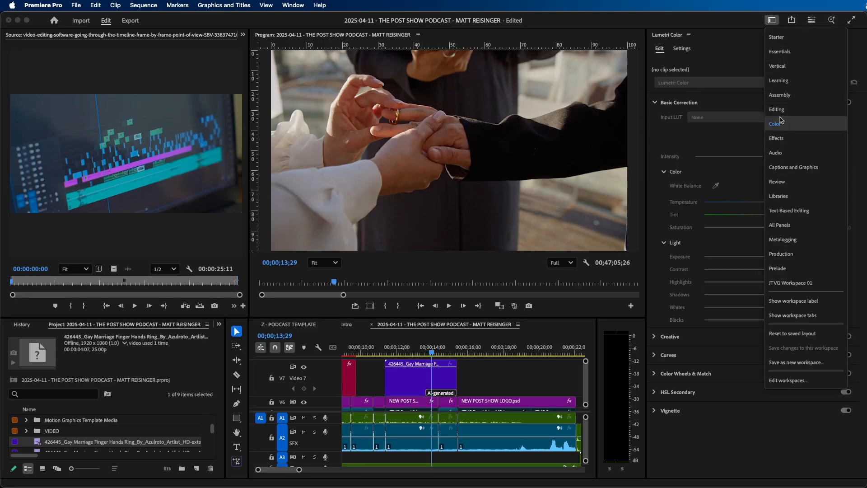
pyautogui.moveTo(790, 122)
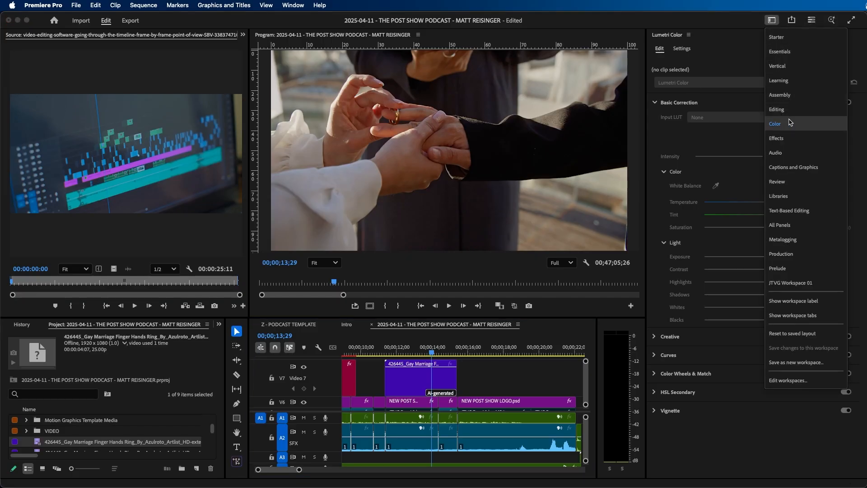
pyautogui.click(681, 49)
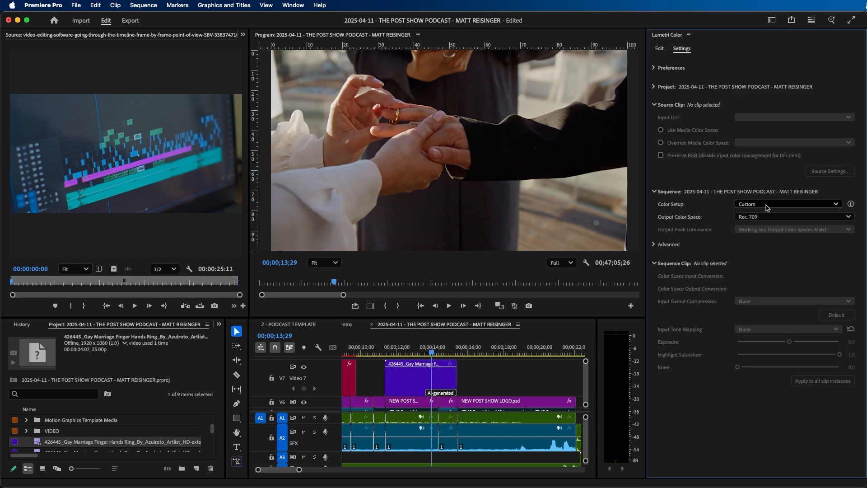
pyautogui.click(788, 203)
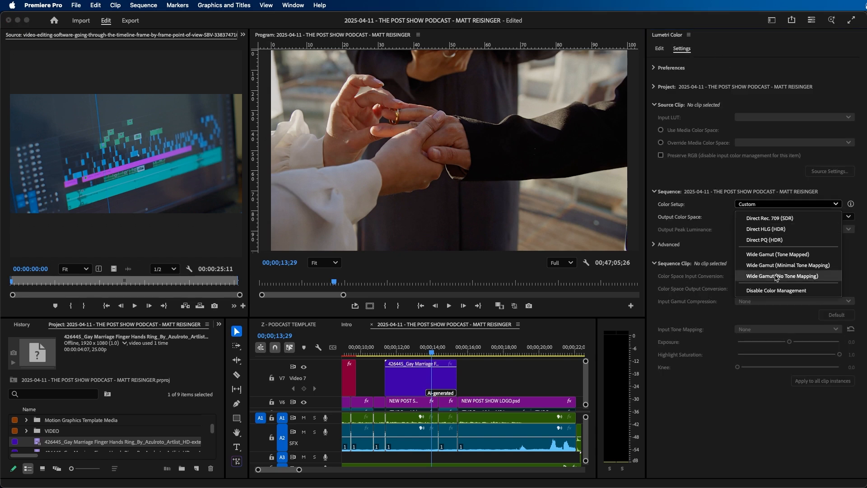
pyautogui.moveTo(814, 229)
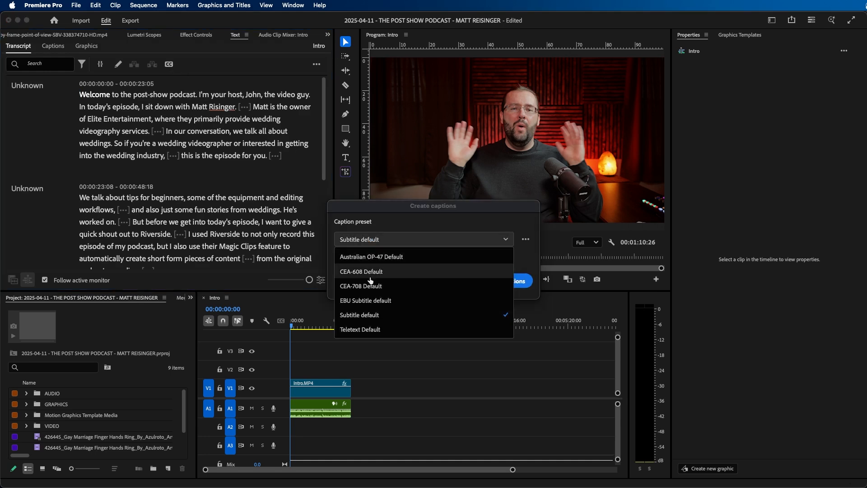
# Create captions with the CEA-708 Default preset and bring up the Translate Captions dialog.
pyautogui.click(513, 280)
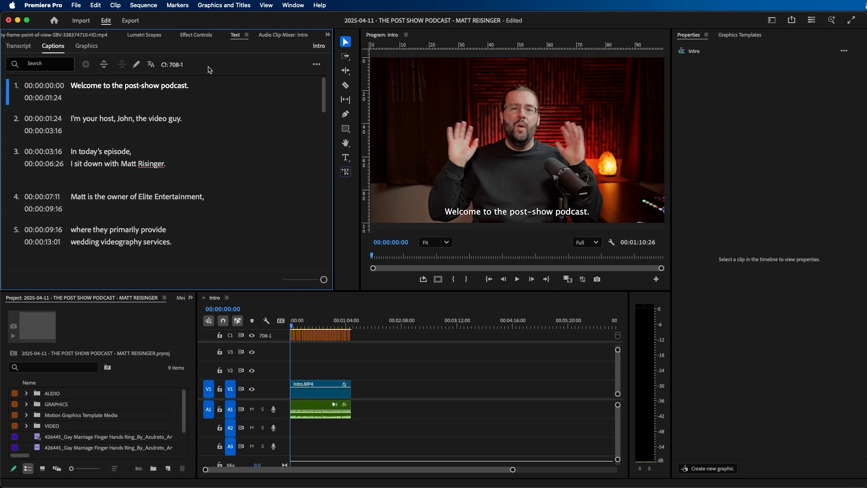
pyautogui.moveTo(151, 64)
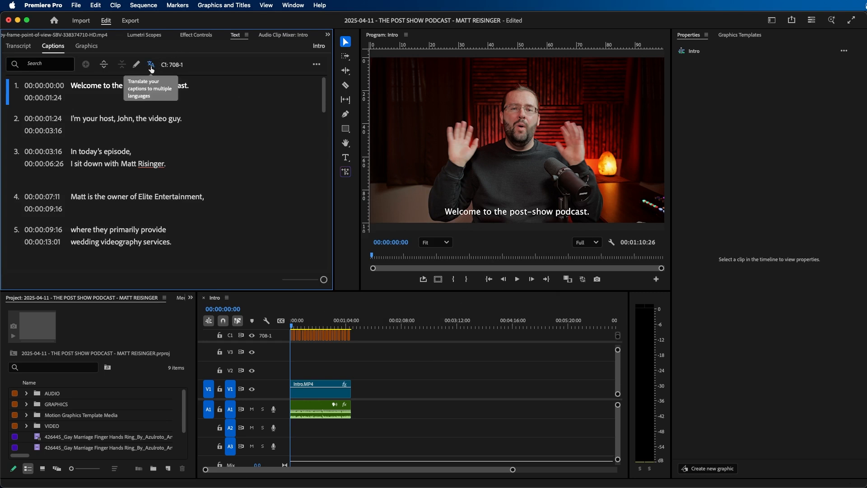
pyautogui.click(151, 64)
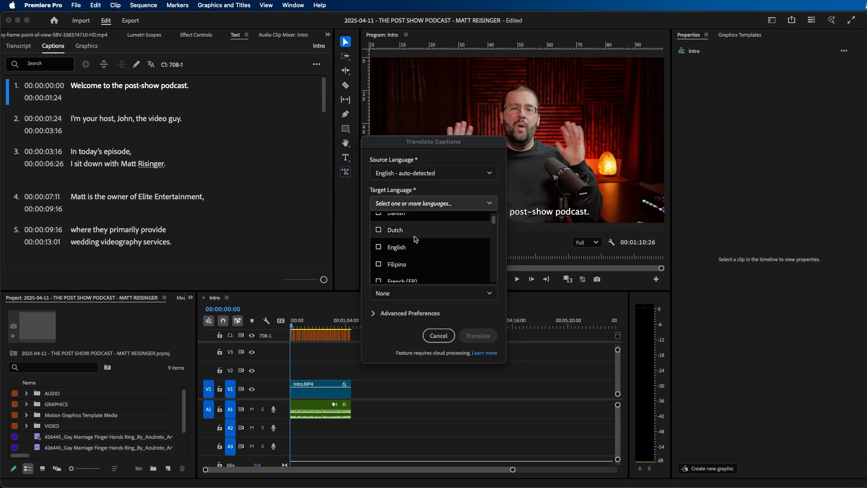
# Translate the Intro captions into Hindi on a new caption track, then reach the caption export actions.
pyautogui.click(379, 253)
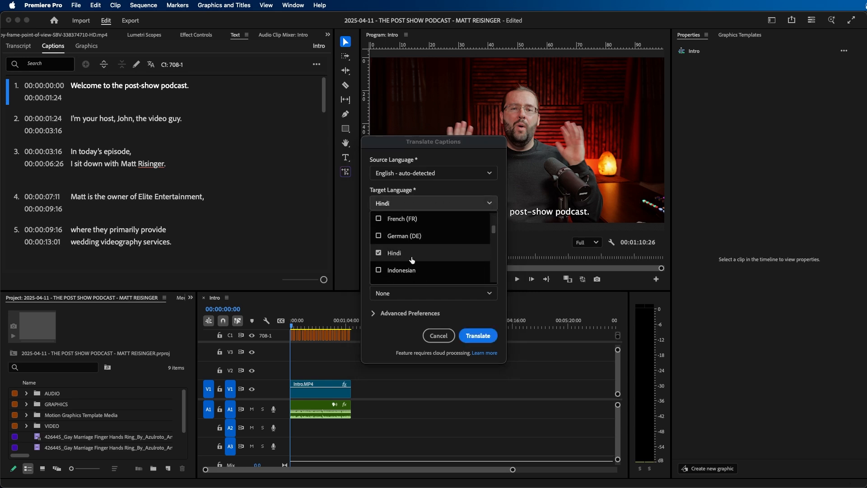
pyautogui.click(393, 253)
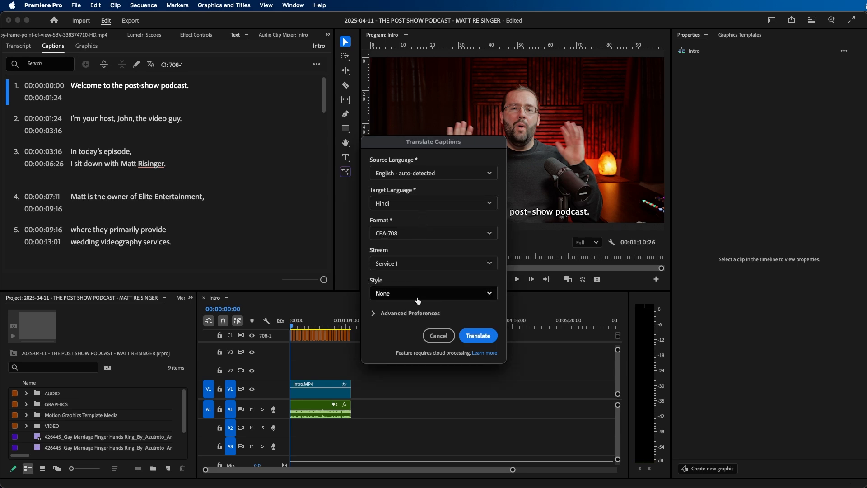
pyautogui.click(477, 336)
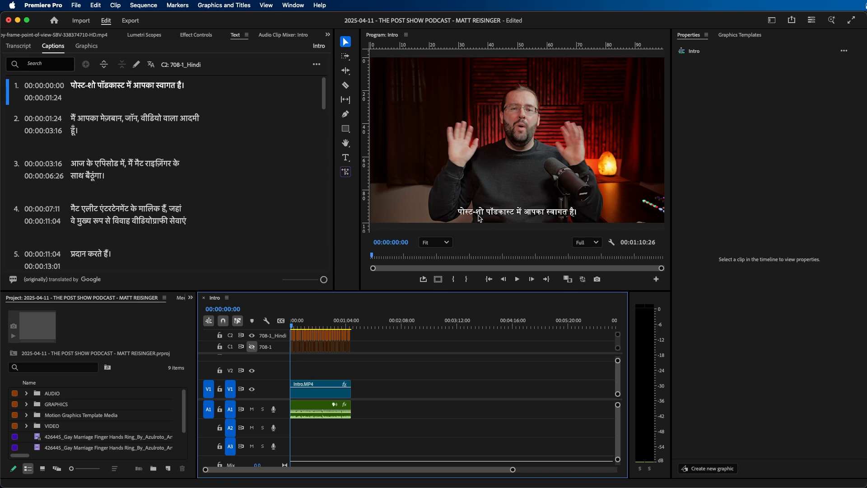
pyautogui.moveTo(297, 26)
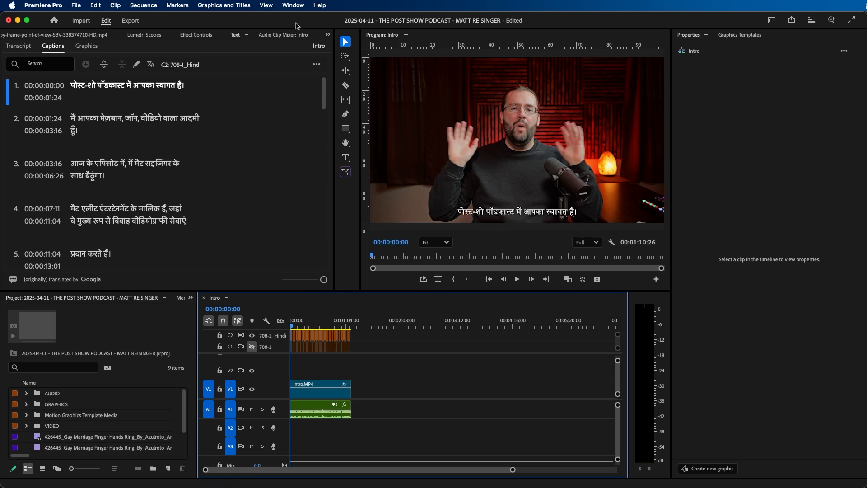
pyautogui.click(317, 64)
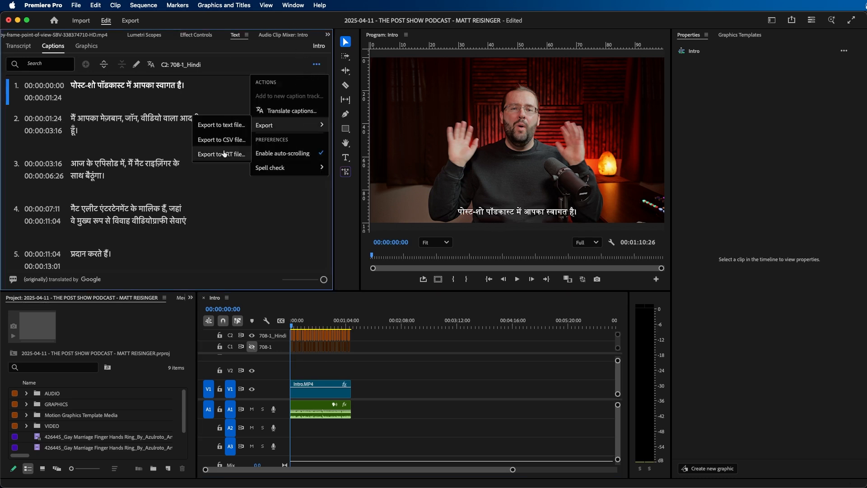